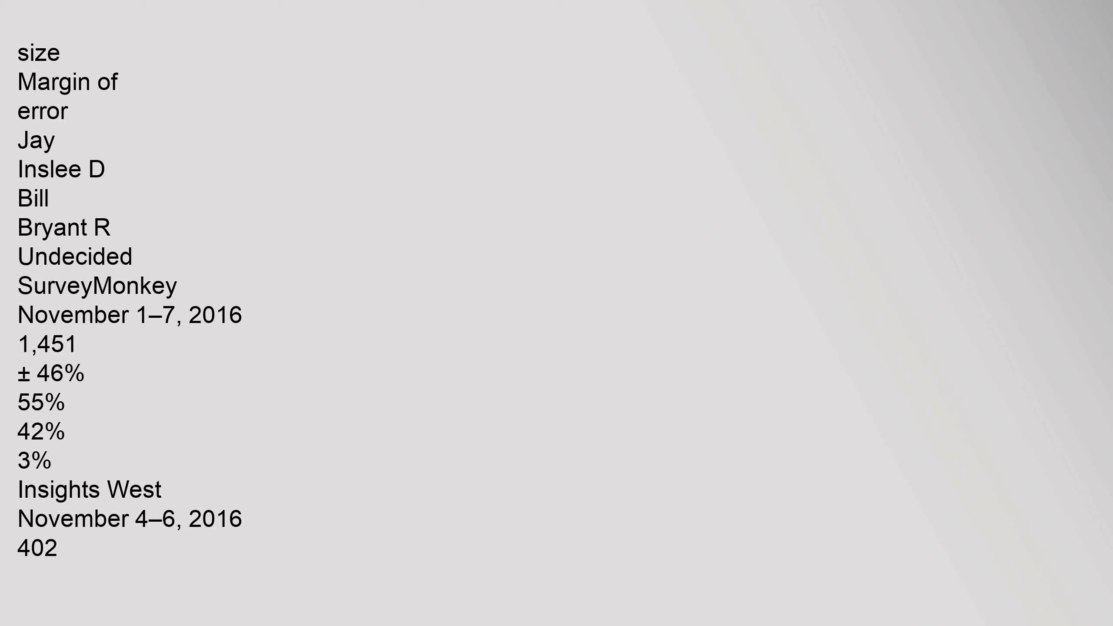
{"action": "scroll", "scroll_direction": "down", "scroll_amount": 3}
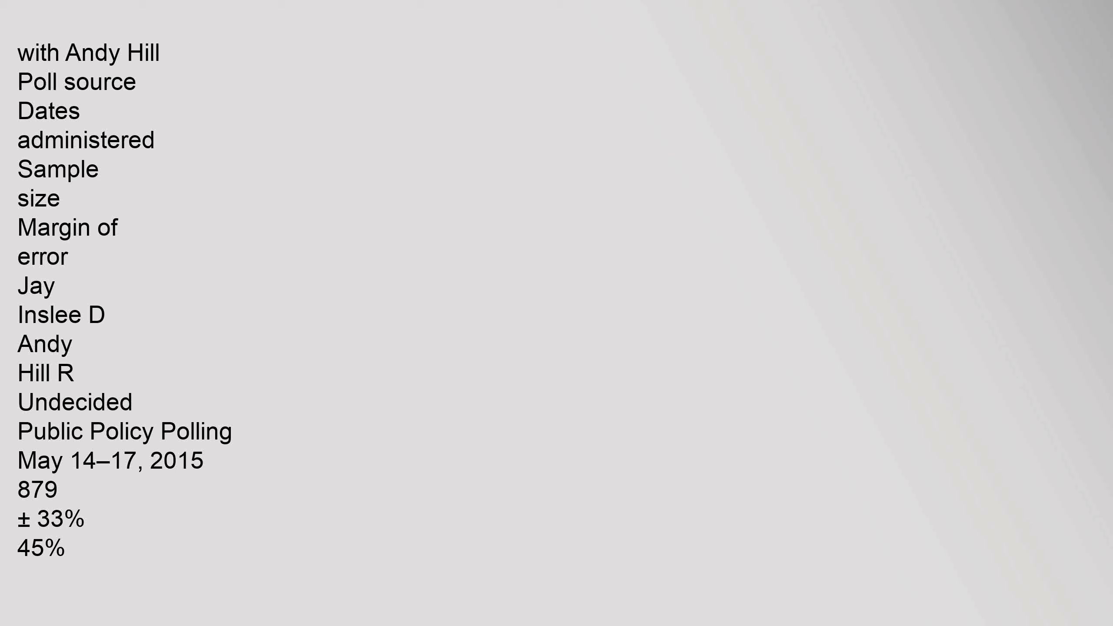
{"action": "scroll", "scroll_direction": "down", "scroll_amount": 3}
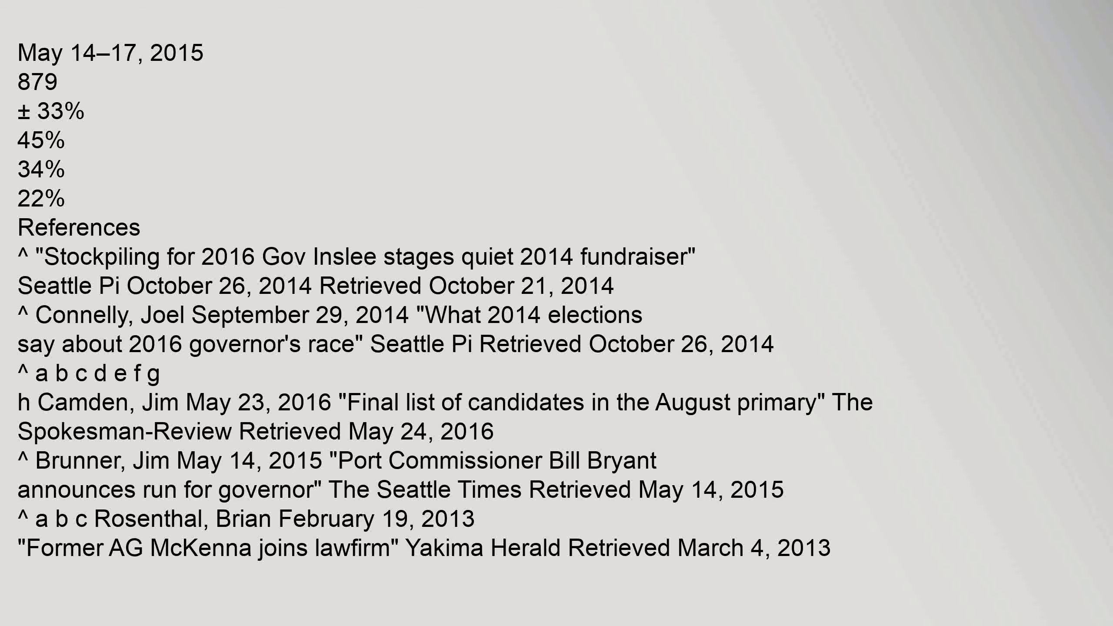